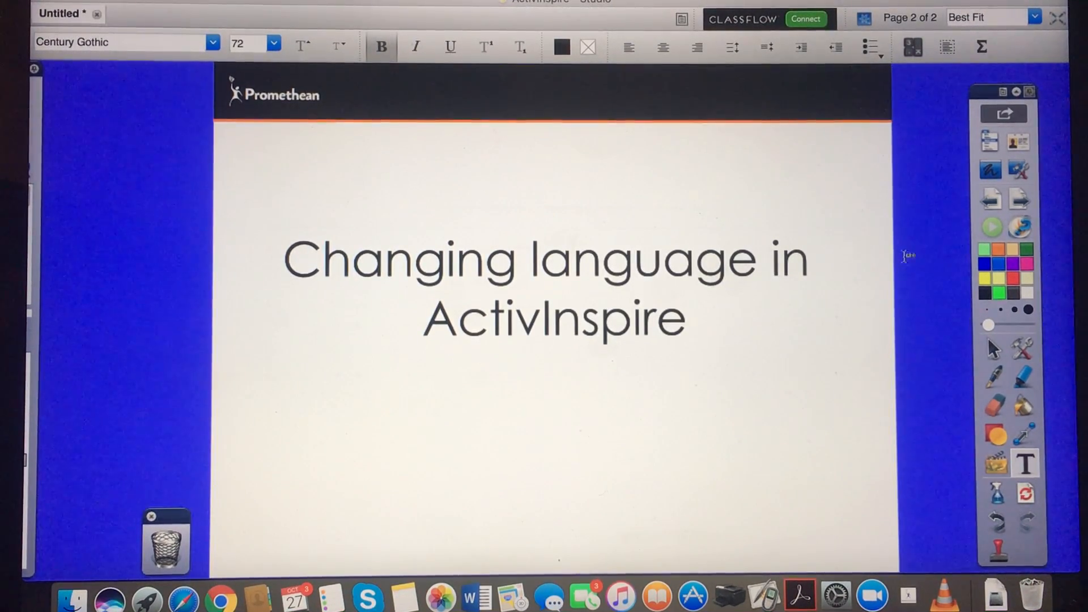
{"action": "mouse_move", "coordinate": [990, 141]}
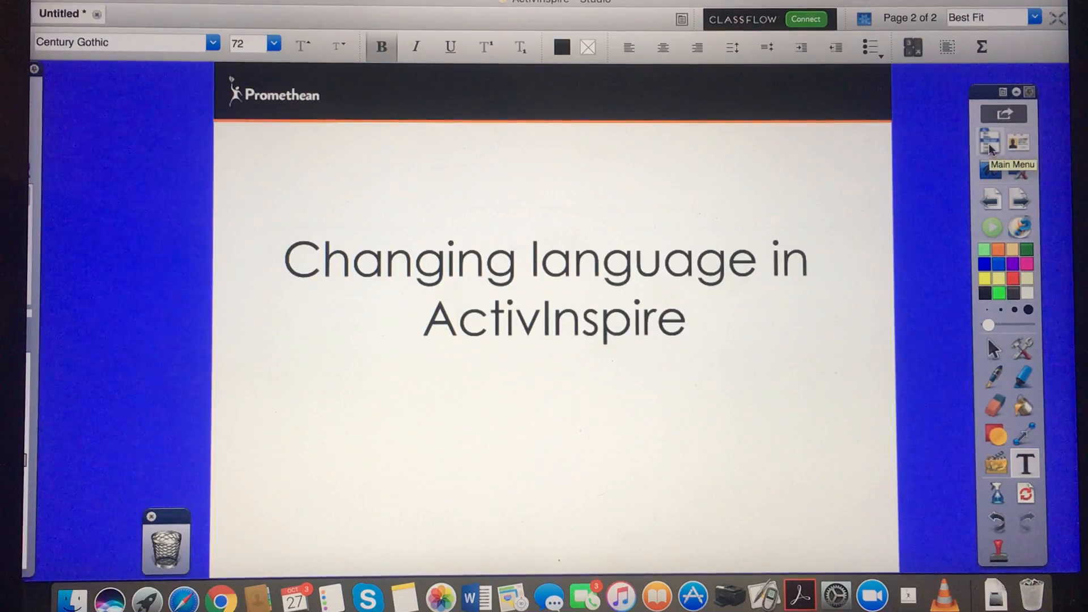
Step: Reach the Edit Profiles settings window via Main Menu > File > Settings
{"action": "left_click", "coordinate": [991, 138]}
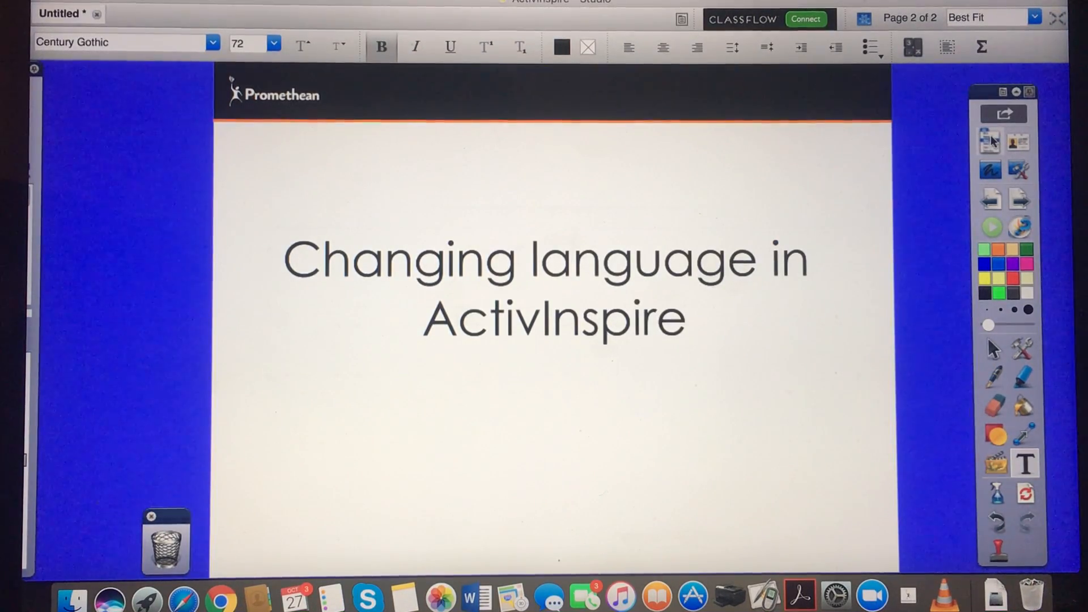
{"action": "left_click", "coordinate": [990, 142]}
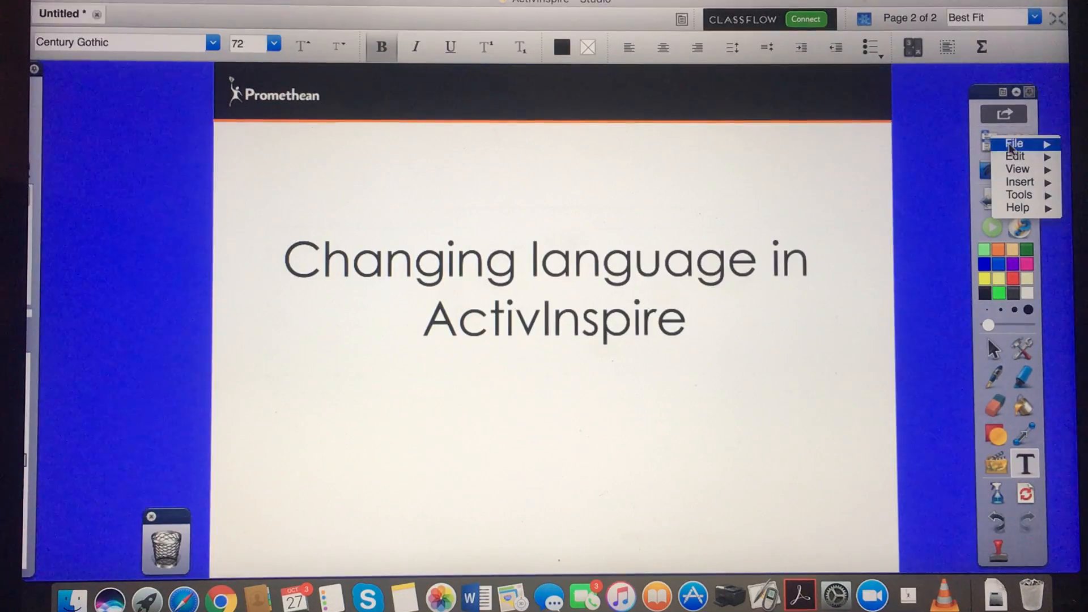
{"action": "left_click", "coordinate": [1013, 144]}
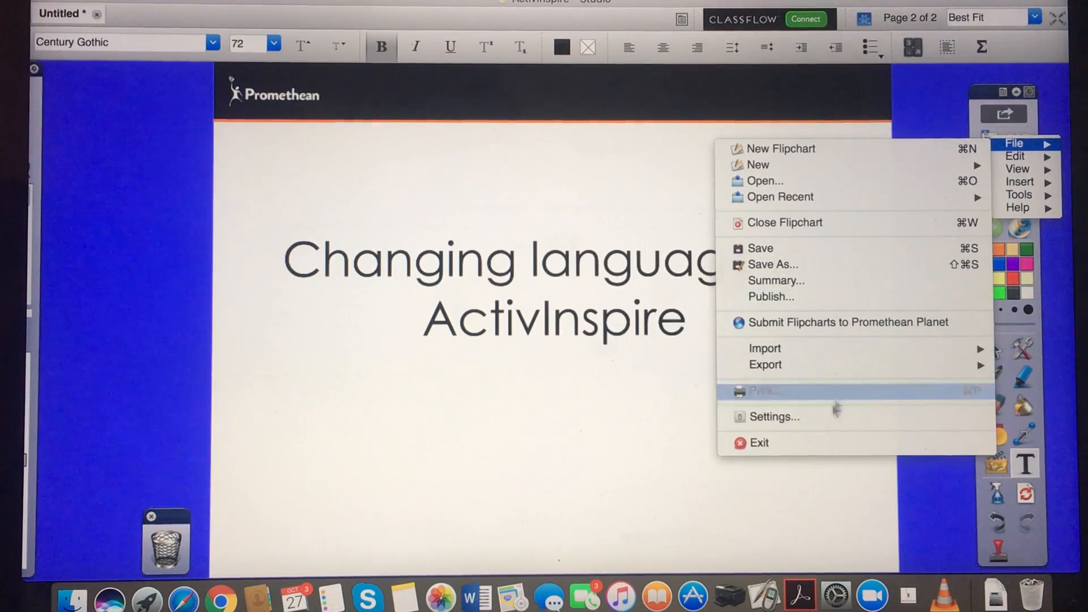
{"action": "left_click", "coordinate": [774, 416]}
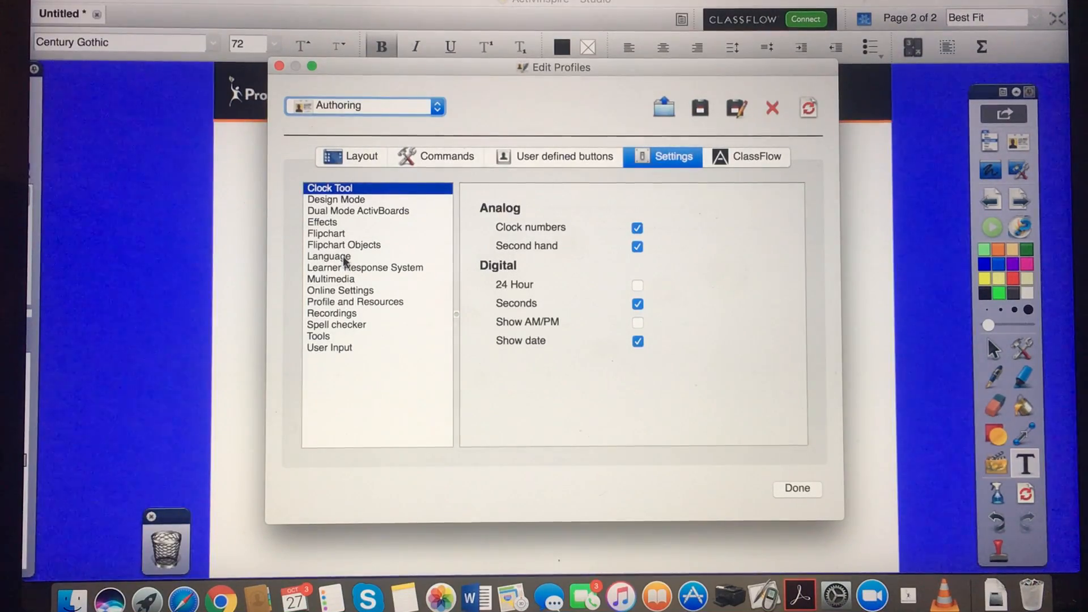
Step: Choose Arabic as the application language, acknowledge the next-launch notice, and finish with Done
{"action": "left_click", "coordinate": [329, 256]}
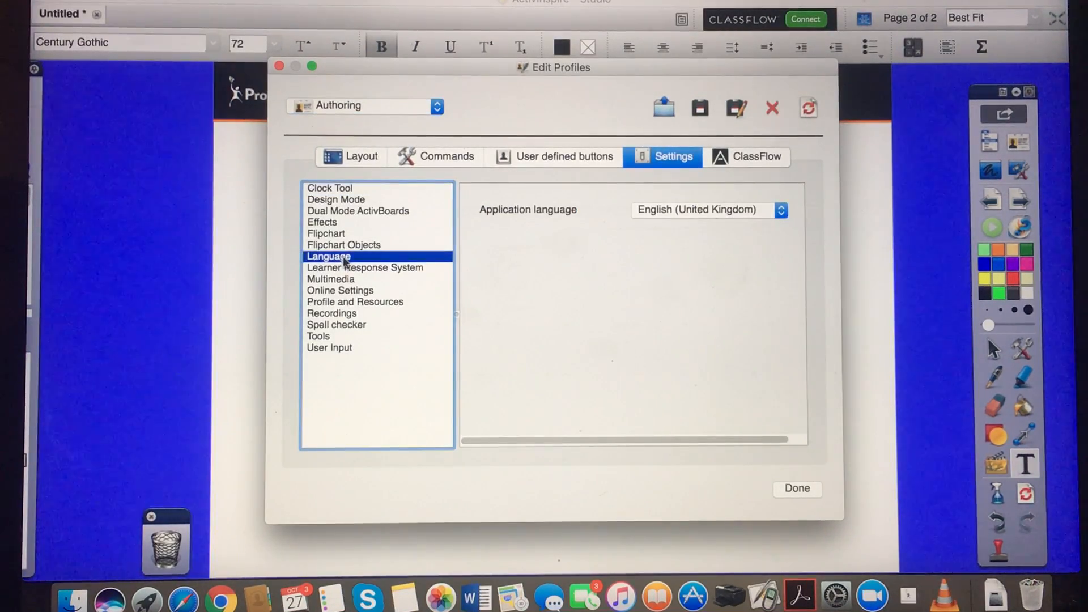
{"action": "left_click", "coordinate": [780, 210]}
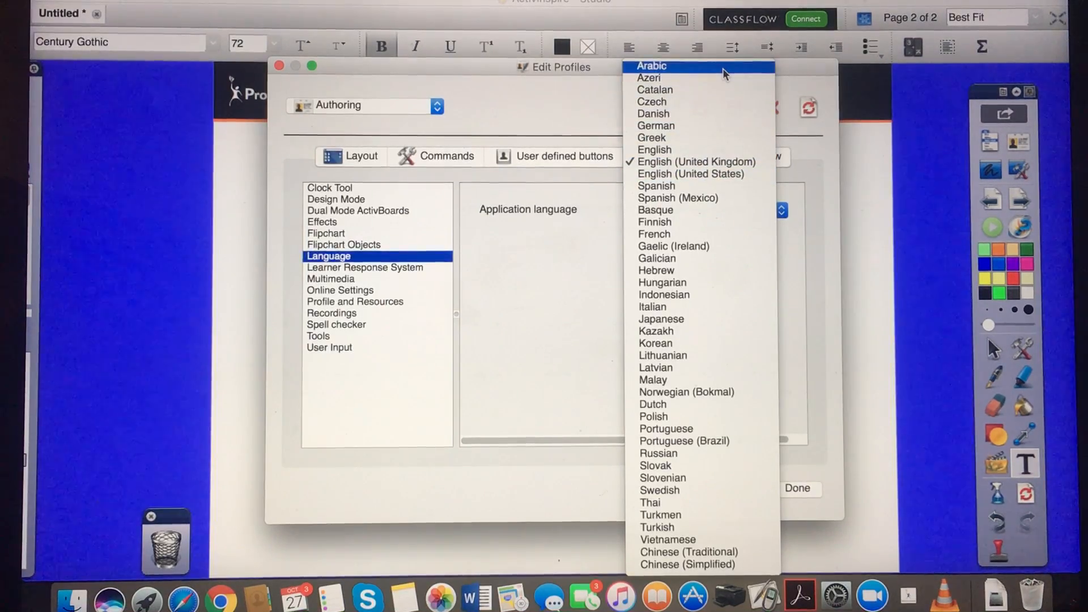
{"action": "left_click", "coordinate": [651, 66]}
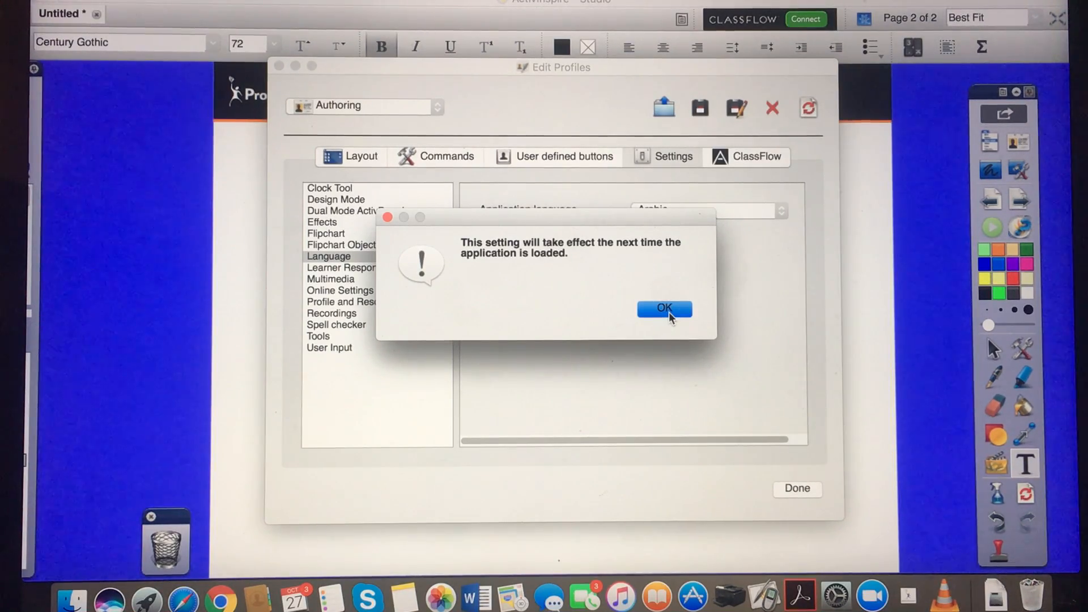
{"action": "left_click", "coordinate": [664, 308]}
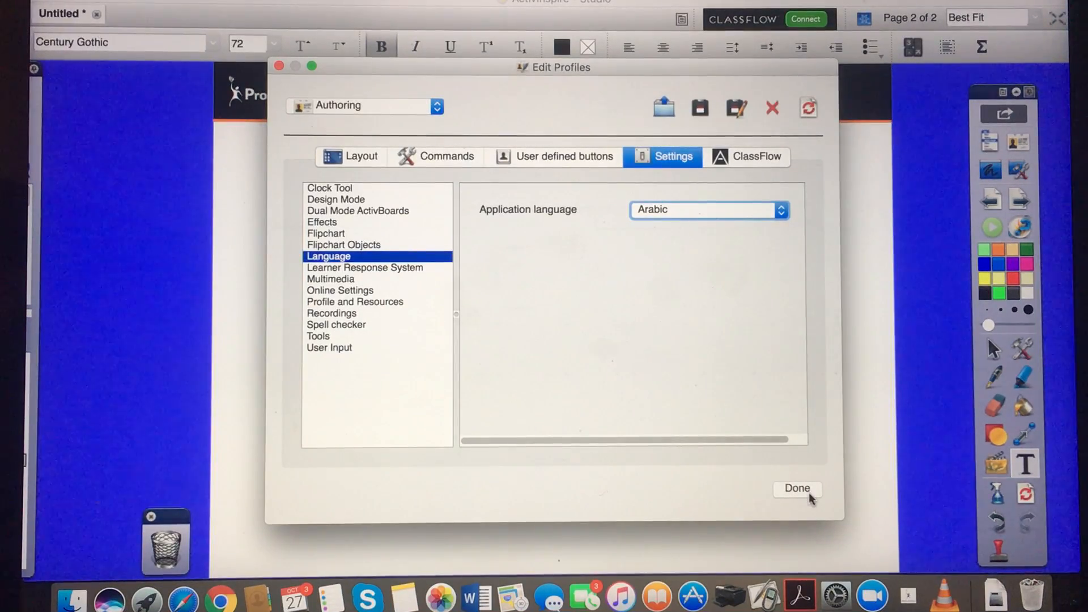
{"action": "left_click", "coordinate": [798, 489]}
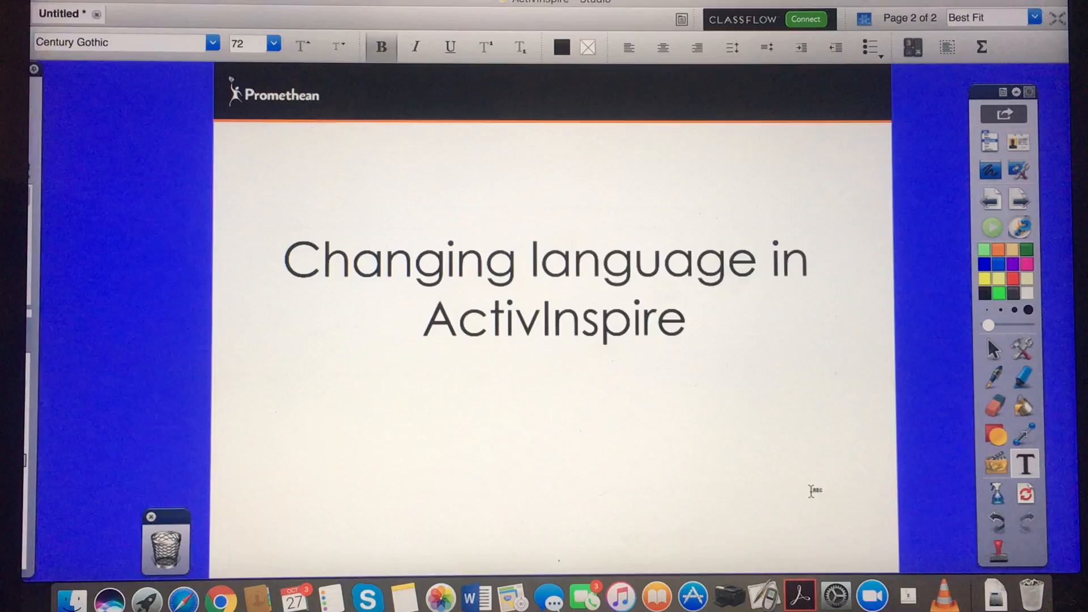
{"action": "mouse_move", "coordinate": [593, 397]}
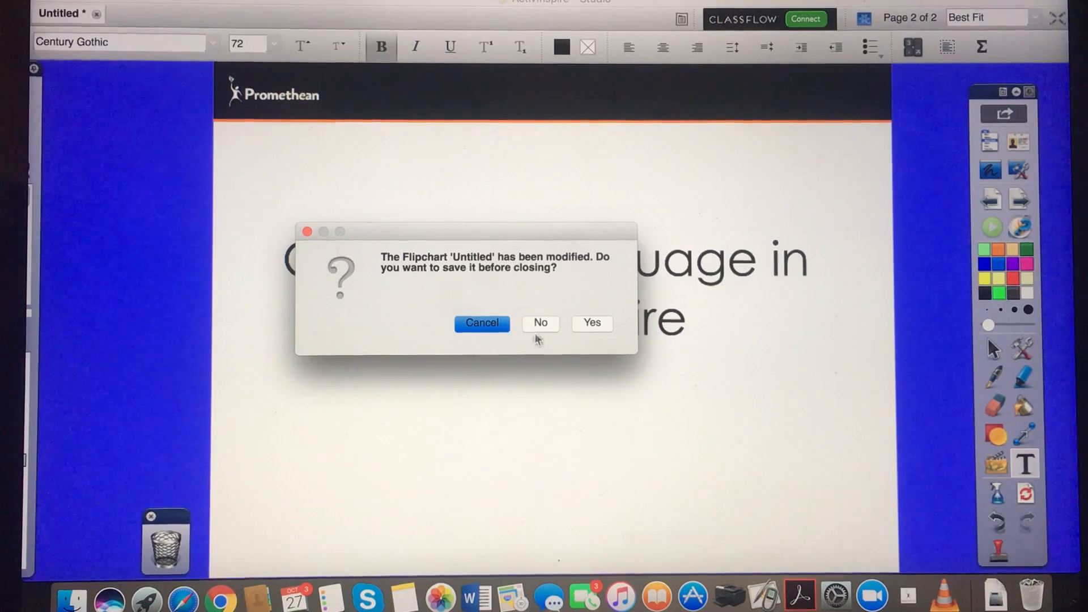
Step: Quit without saving the untitled flipchart and relaunch Inspire from the desktop icon
{"action": "left_click", "coordinate": [540, 323]}
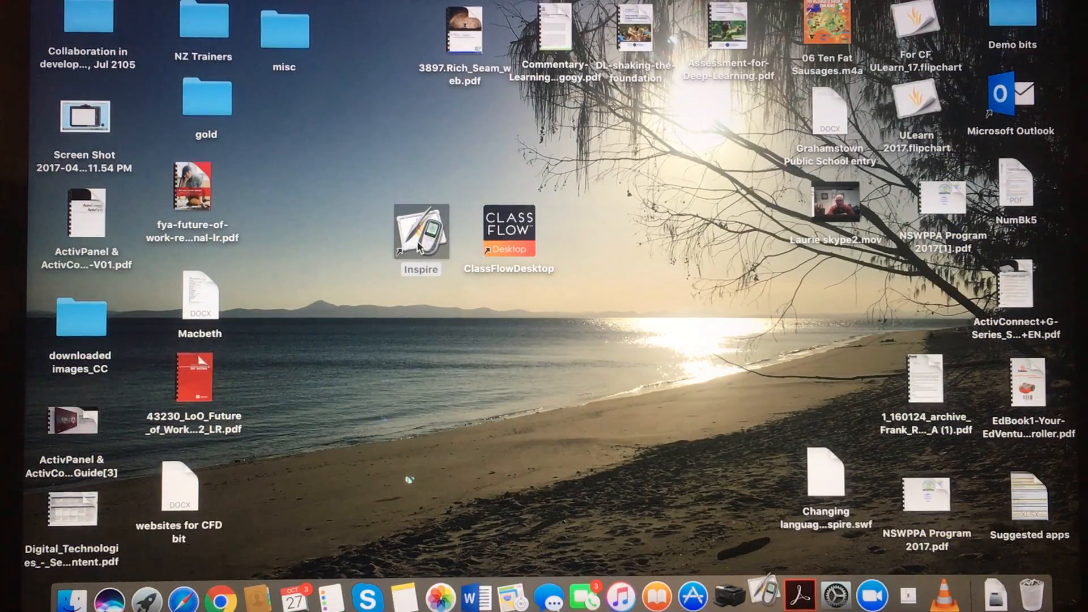
{"action": "double_click", "coordinate": [420, 234]}
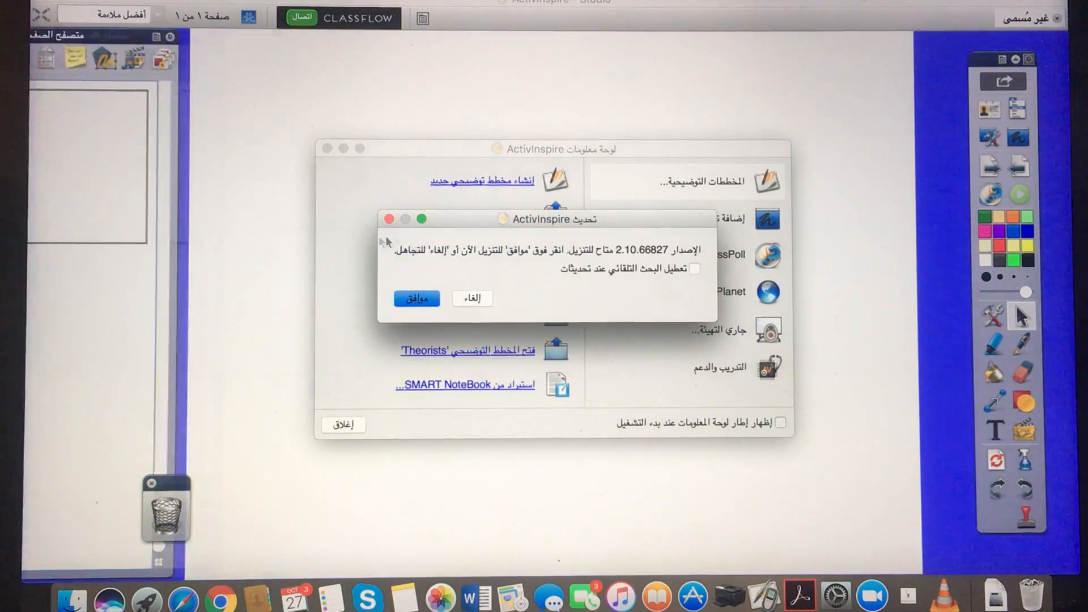
Step: Cancel the Arabic software update notice to reach the blank flipchart
{"action": "left_click", "coordinate": [471, 298]}
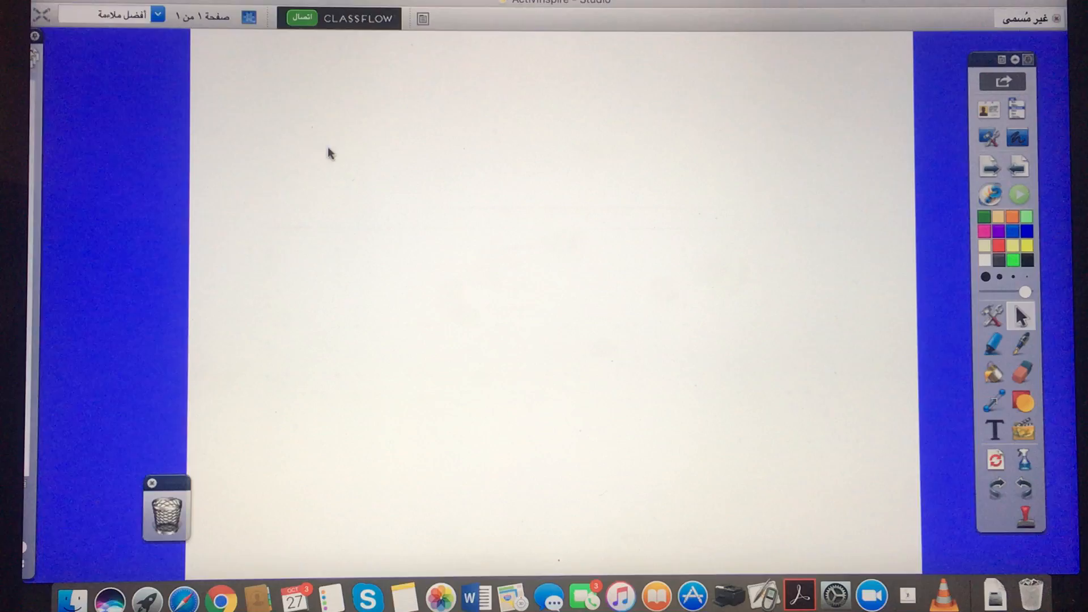
{"action": "mouse_move", "coordinate": [1021, 111]}
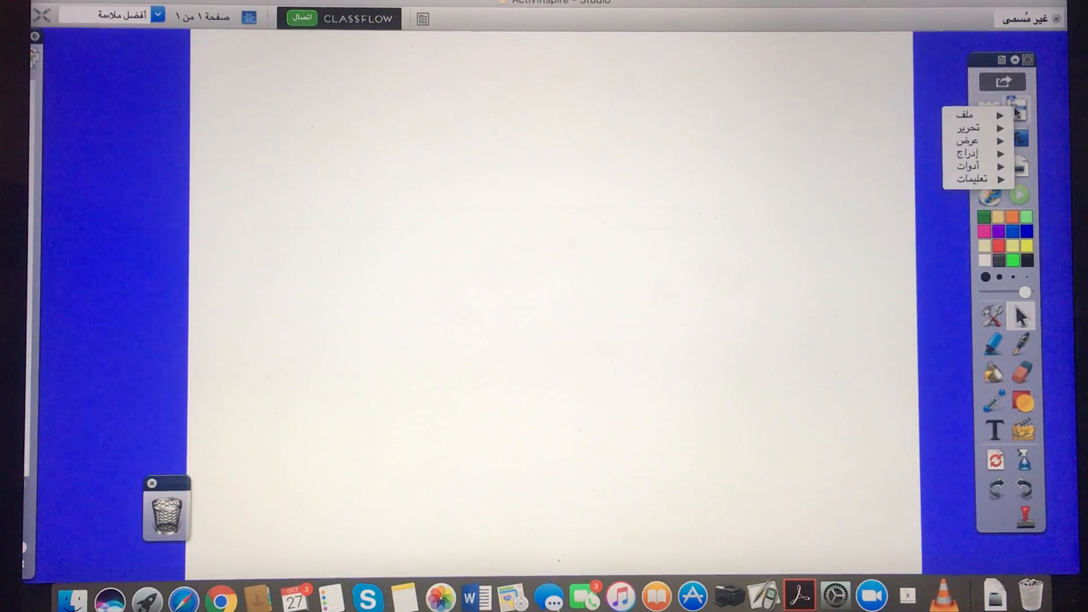
Step: In the Arabic profile settings, choose English as the application language
{"action": "left_click", "coordinate": [966, 116]}
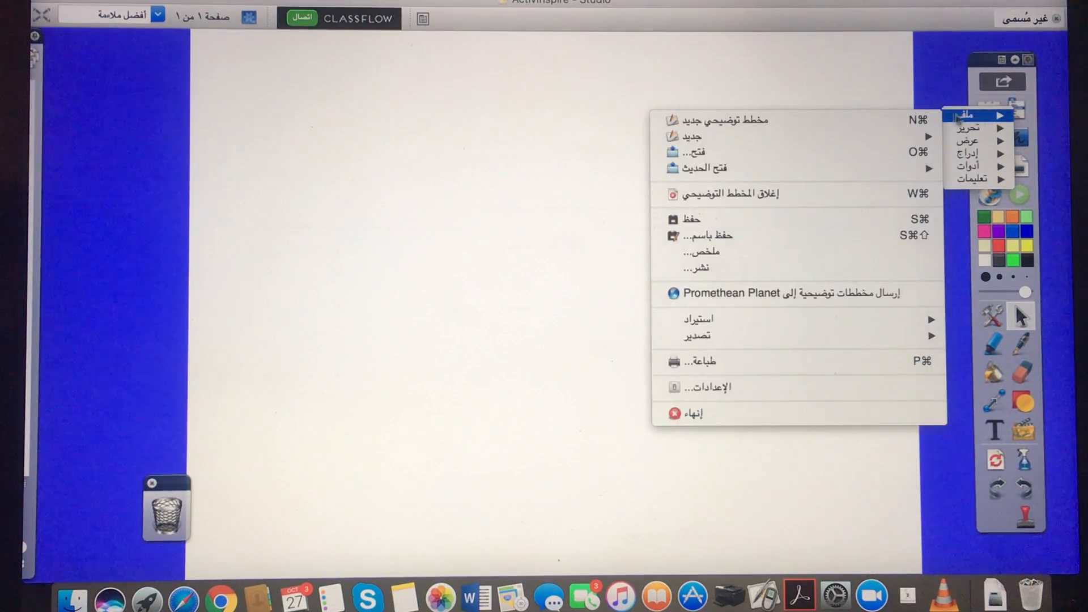
{"action": "mouse_move", "coordinate": [798, 388]}
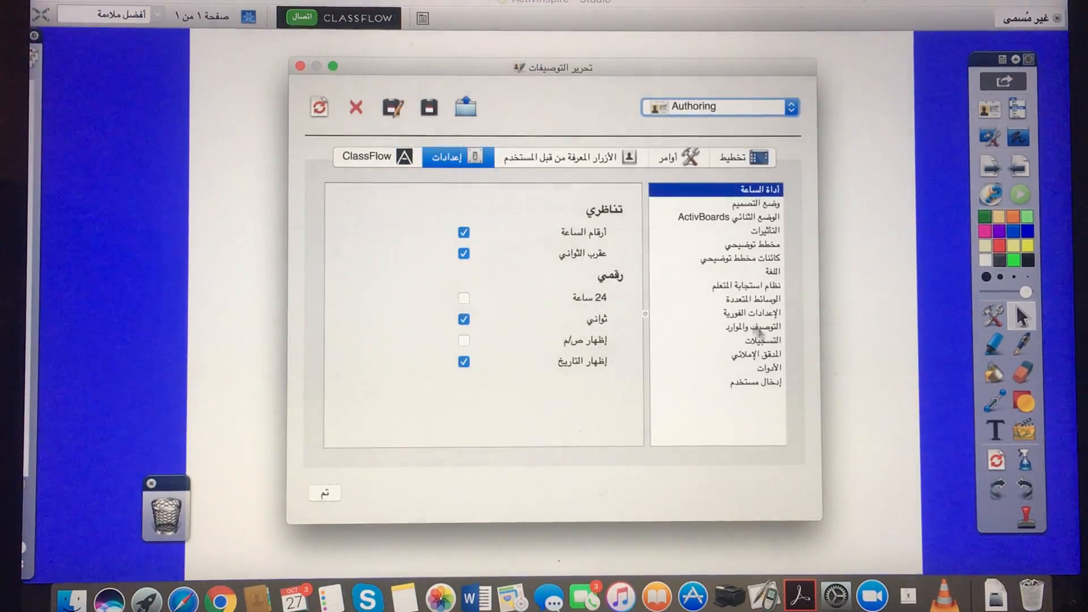
{"action": "left_click", "coordinate": [762, 271]}
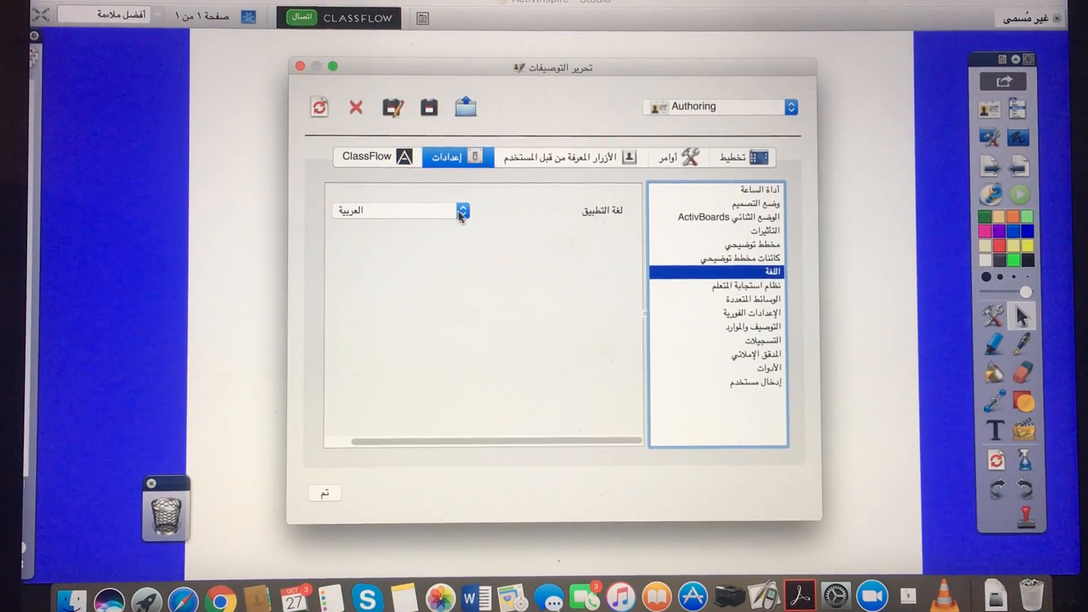
{"action": "left_click", "coordinate": [461, 211]}
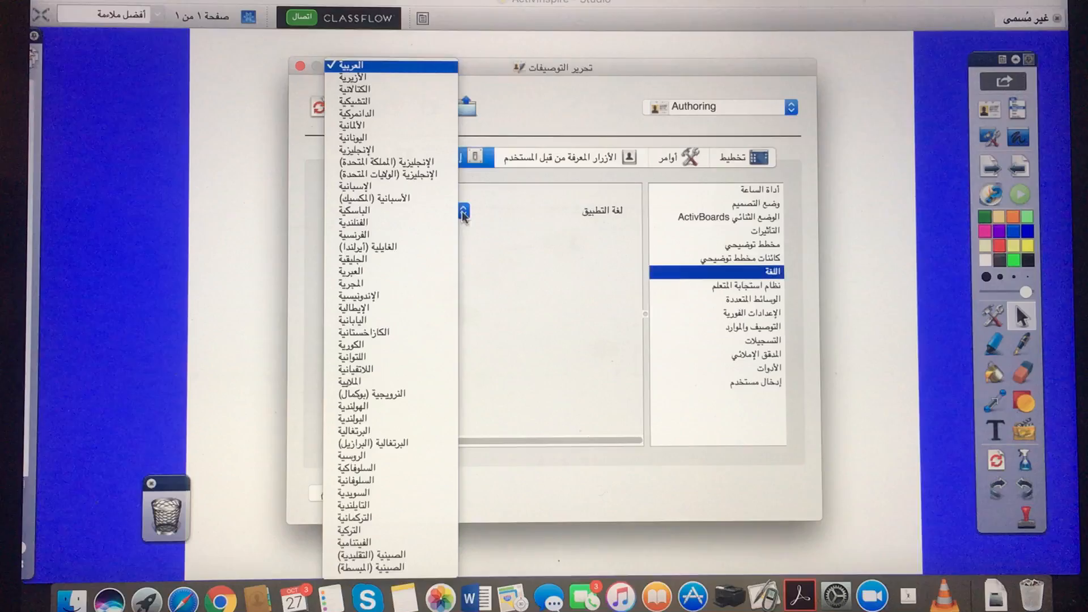
{"action": "left_click", "coordinate": [387, 161]}
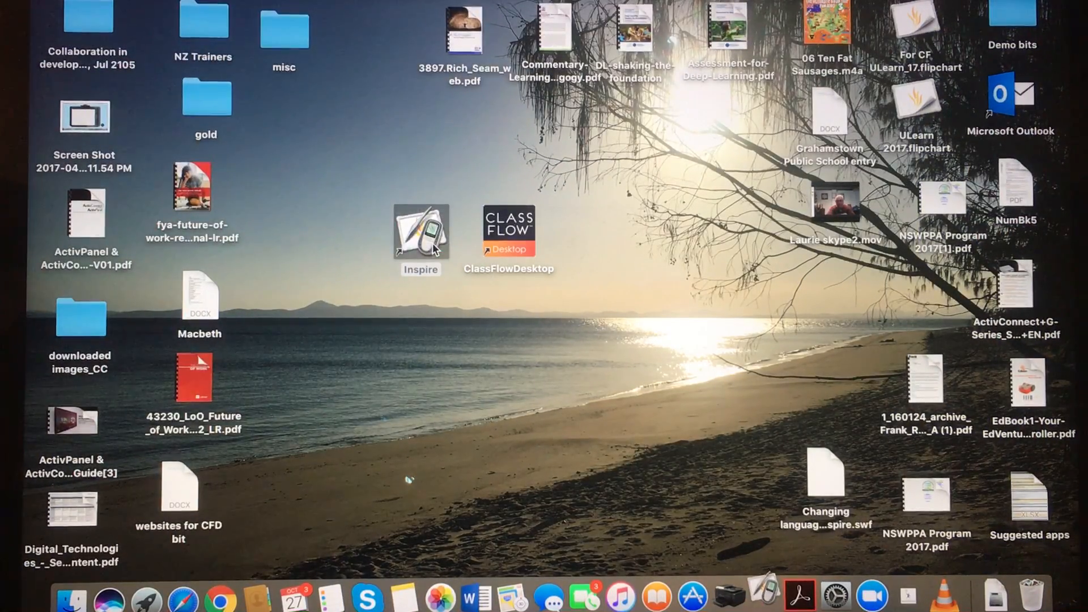
Step: Relaunch Inspire from the desktop icon so it loads in English
{"action": "double_click", "coordinate": [420, 230]}
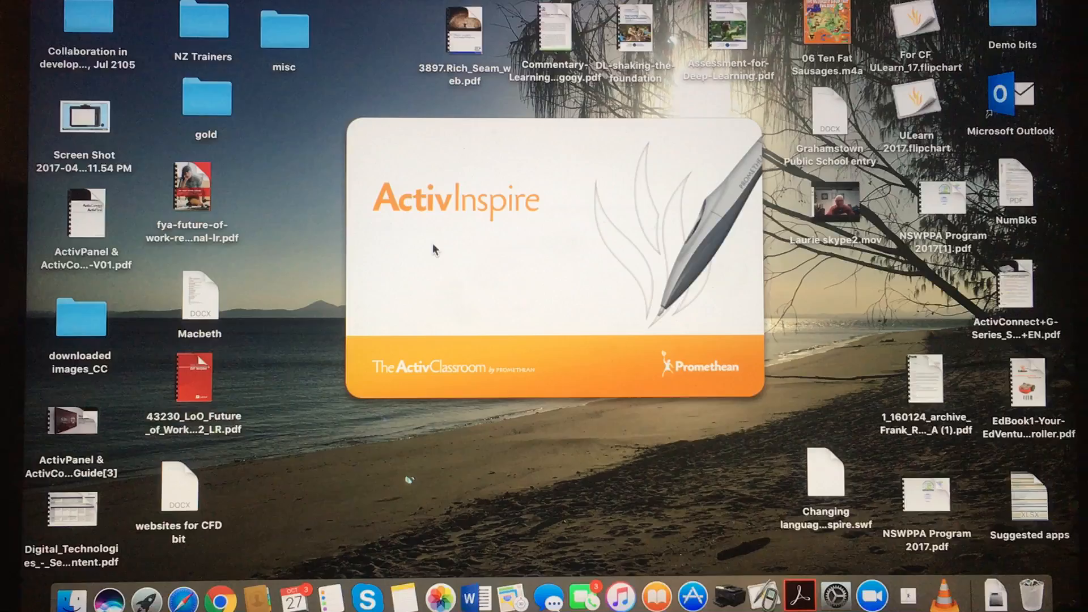